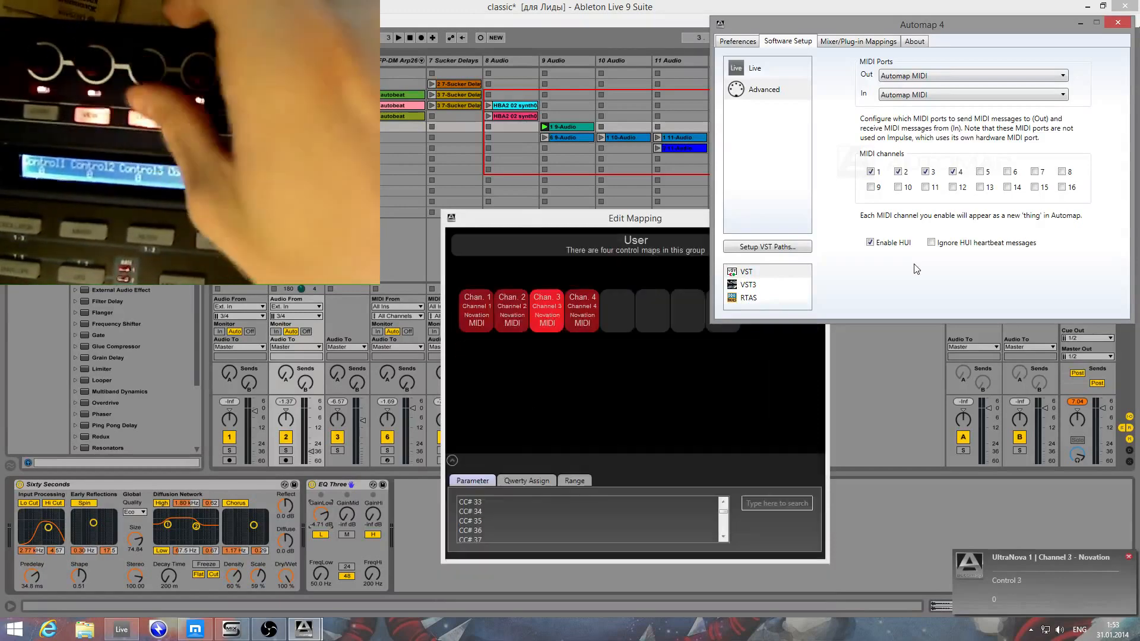
Step: Switch from Chan. 4 to the Chan. 2 map and assign it to the FX group
click(582, 309)
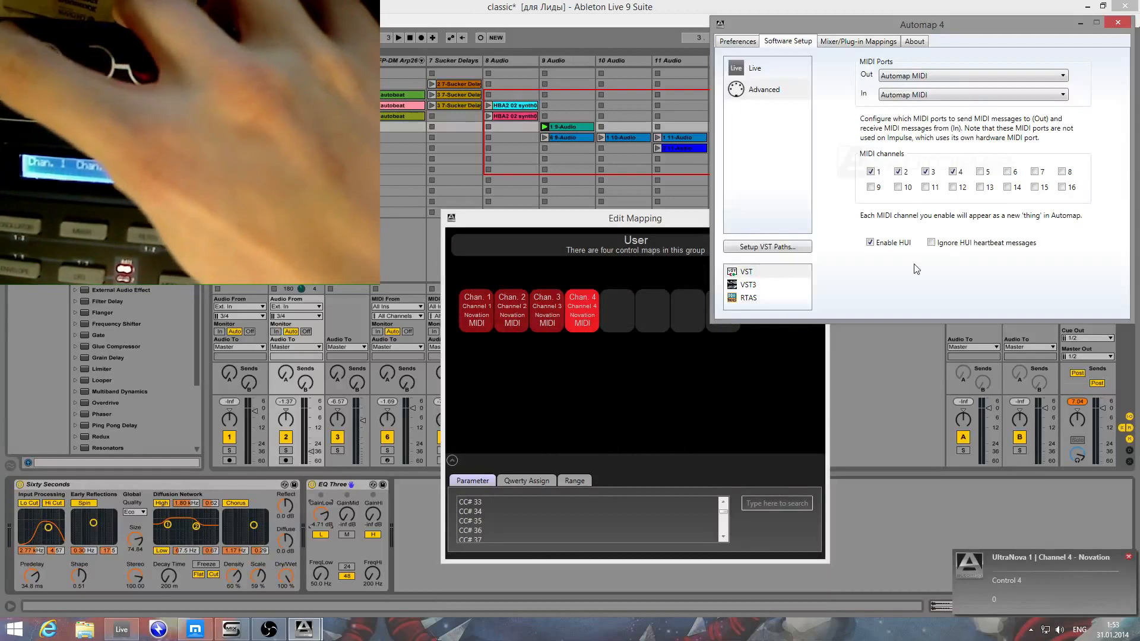
click(476, 309)
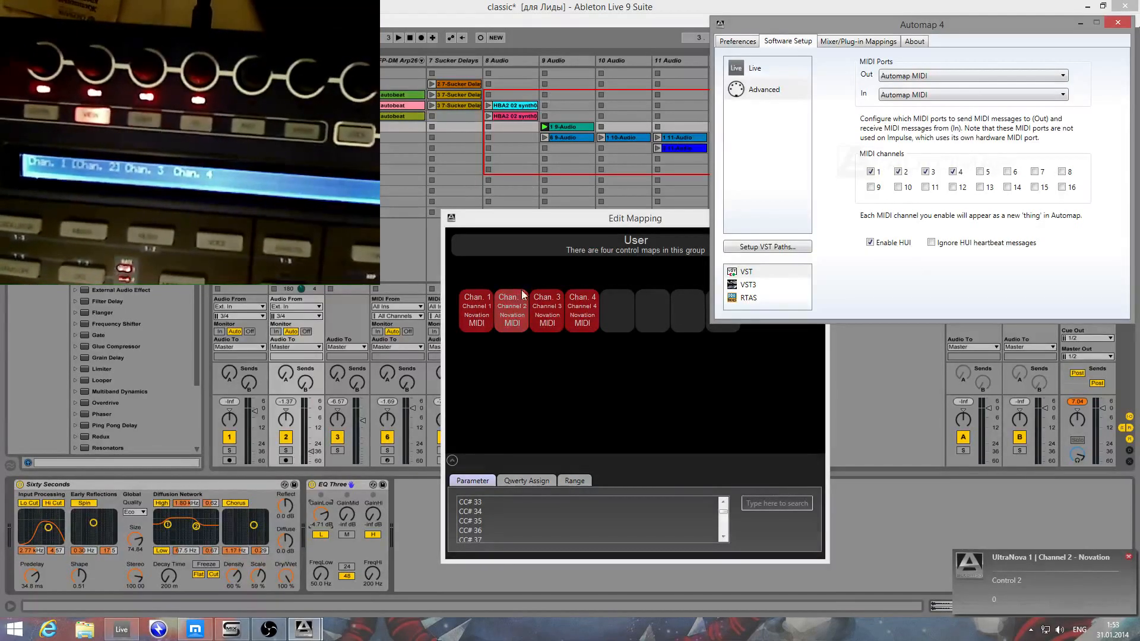
click(512, 309)
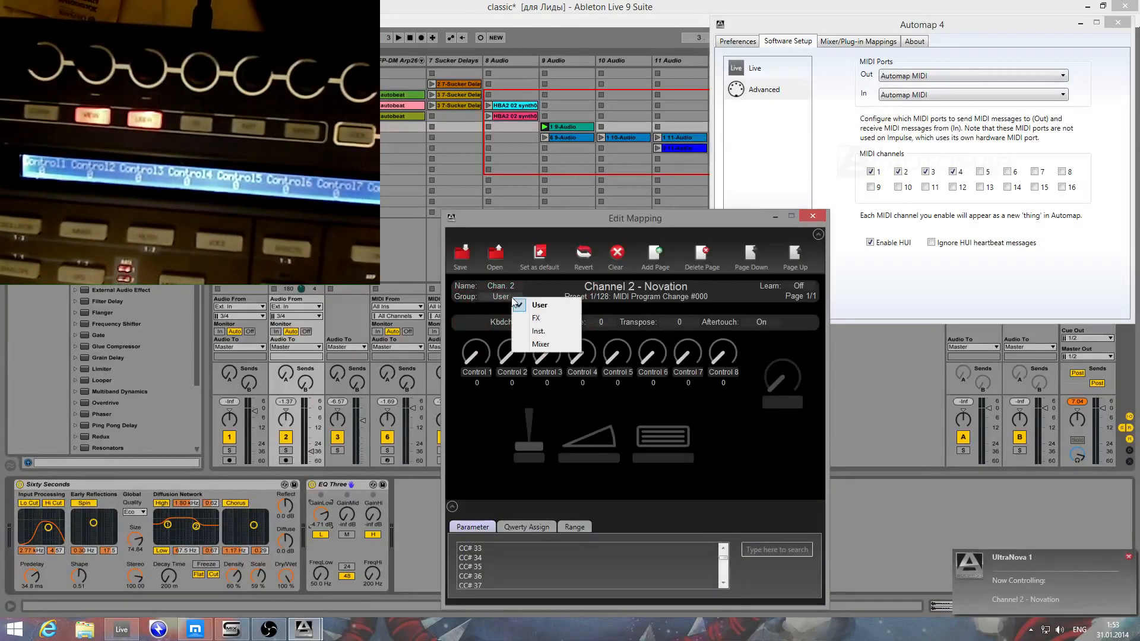
click(537, 318)
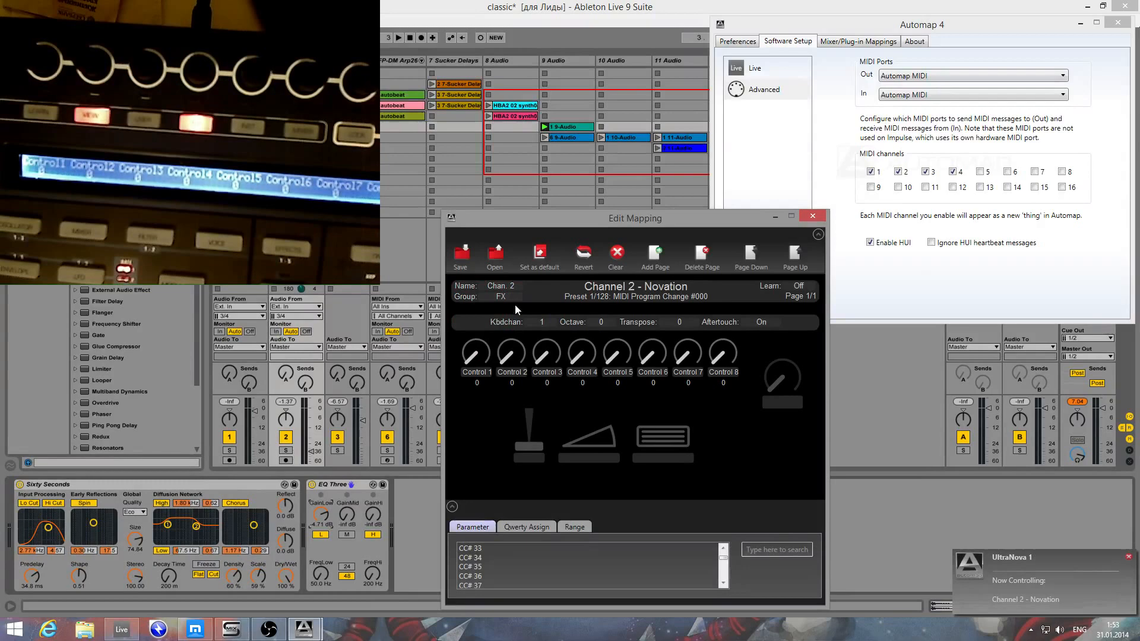
Step: Move Chan. 3 out of the User group, then reopen the Chan. 2 map settings
click(502, 297)
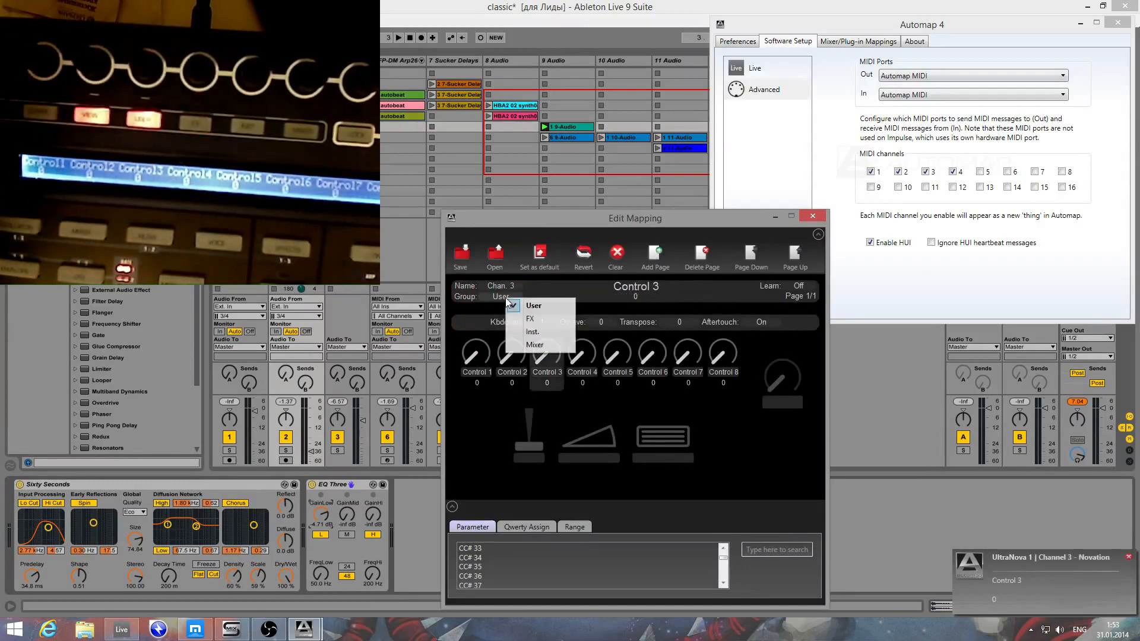
click(533, 305)
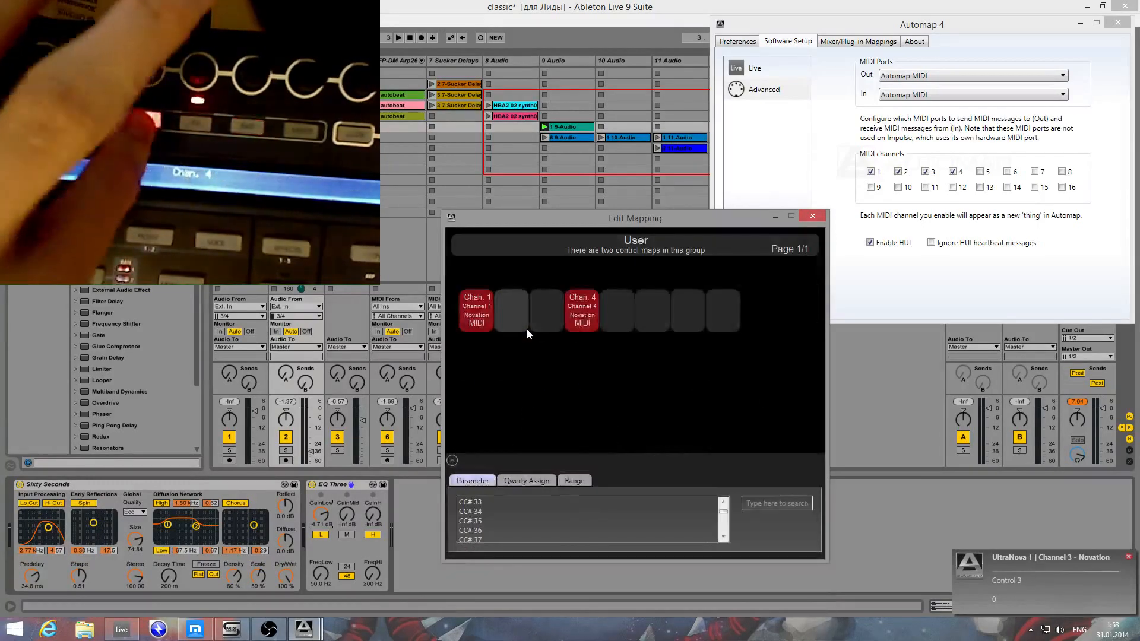
click(582, 311)
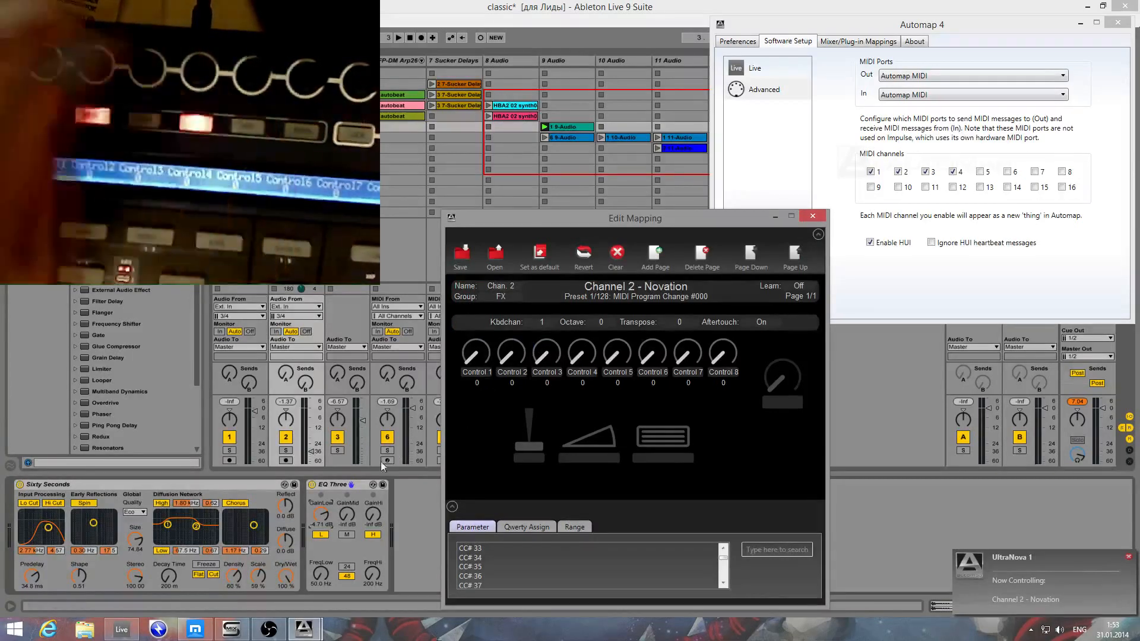
Step: Bring the Live set forward, then restore Automap's Edit Mapping window from the taskbar
click(812, 216)
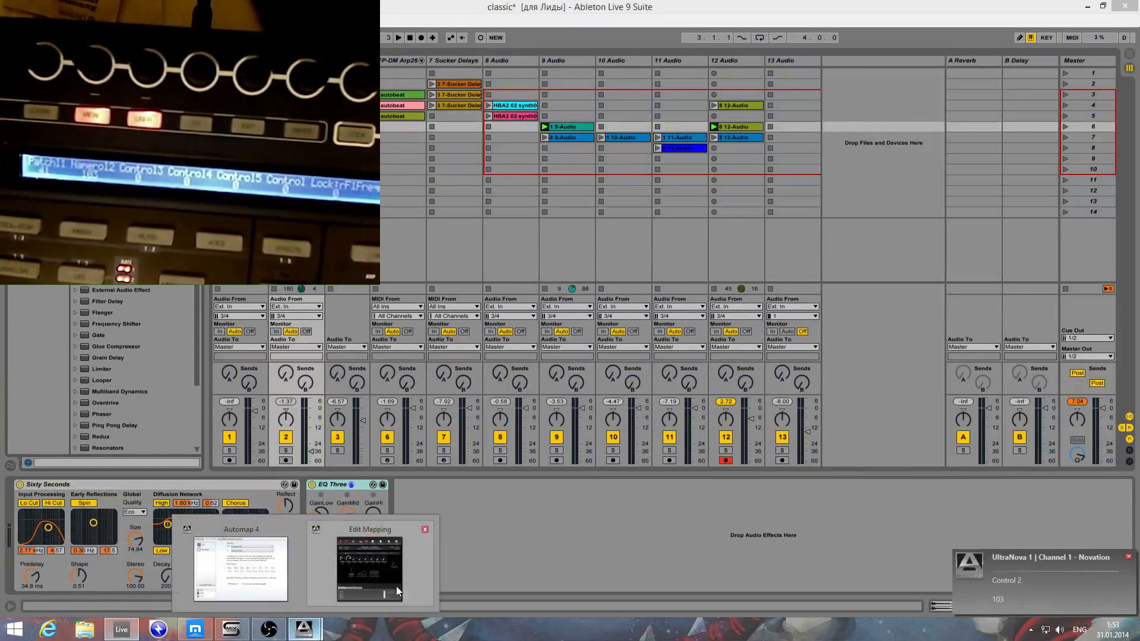
click(369, 569)
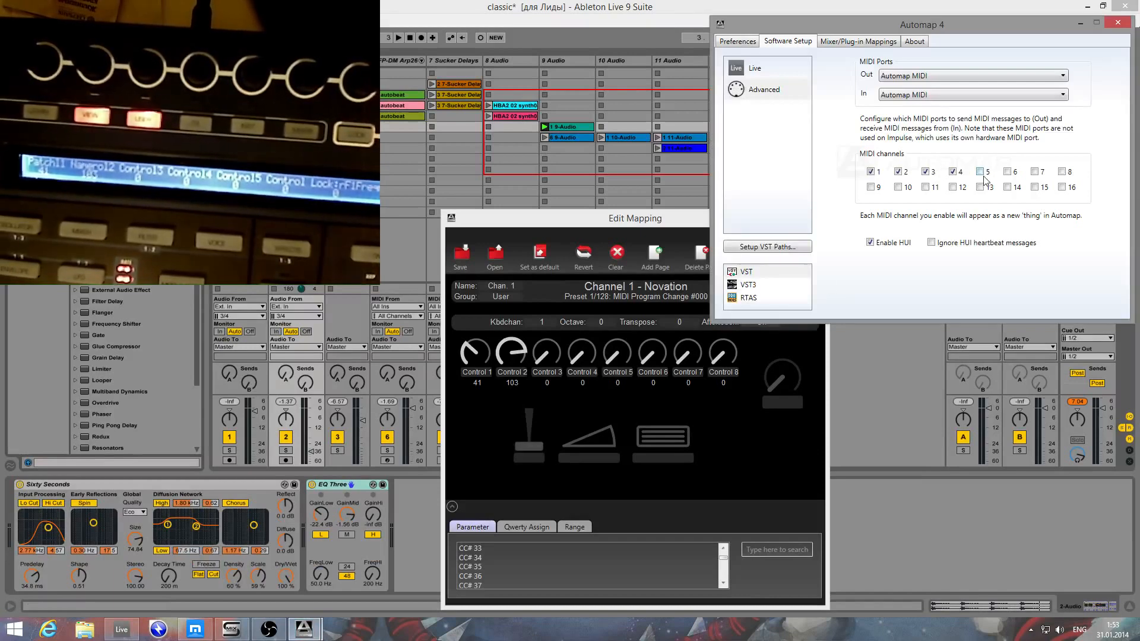
Step: Enable MIDI channel 5 on the Software Setup tab
click(975, 171)
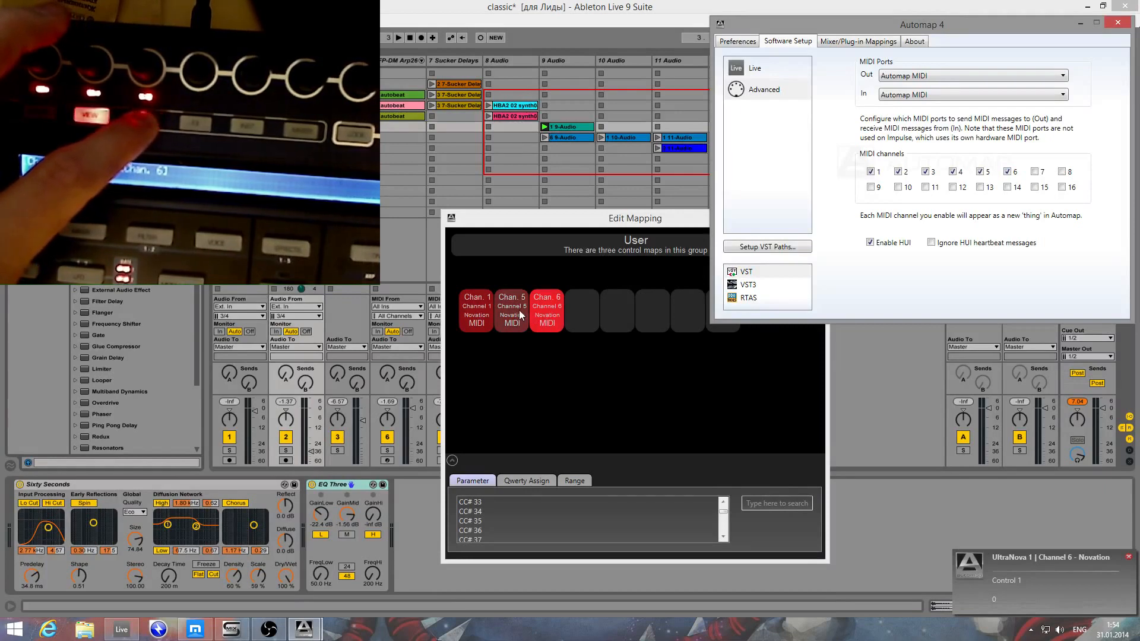
Step: Set the Chan. 5 map's group to Mixer and view the Mixer group's maps
click(511, 308)
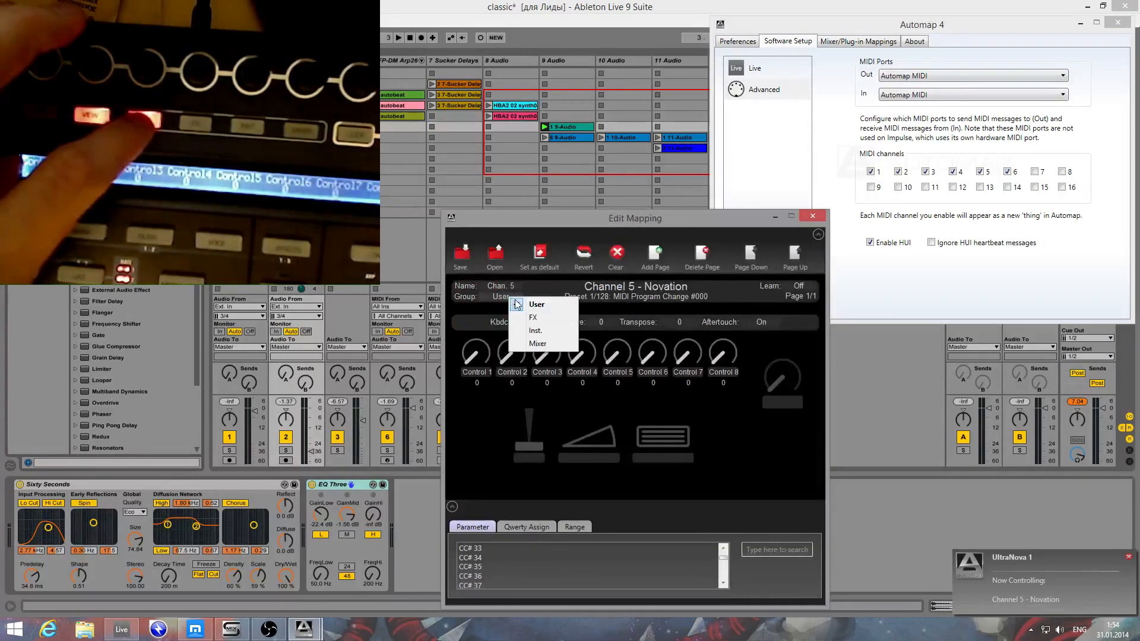
click(538, 343)
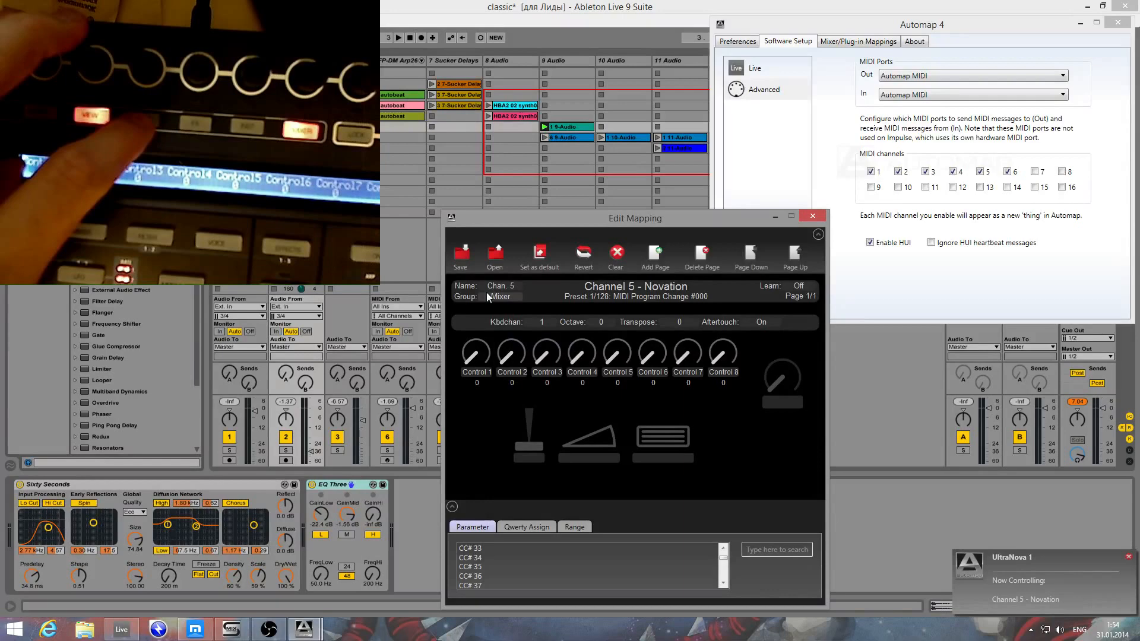
click(476, 356)
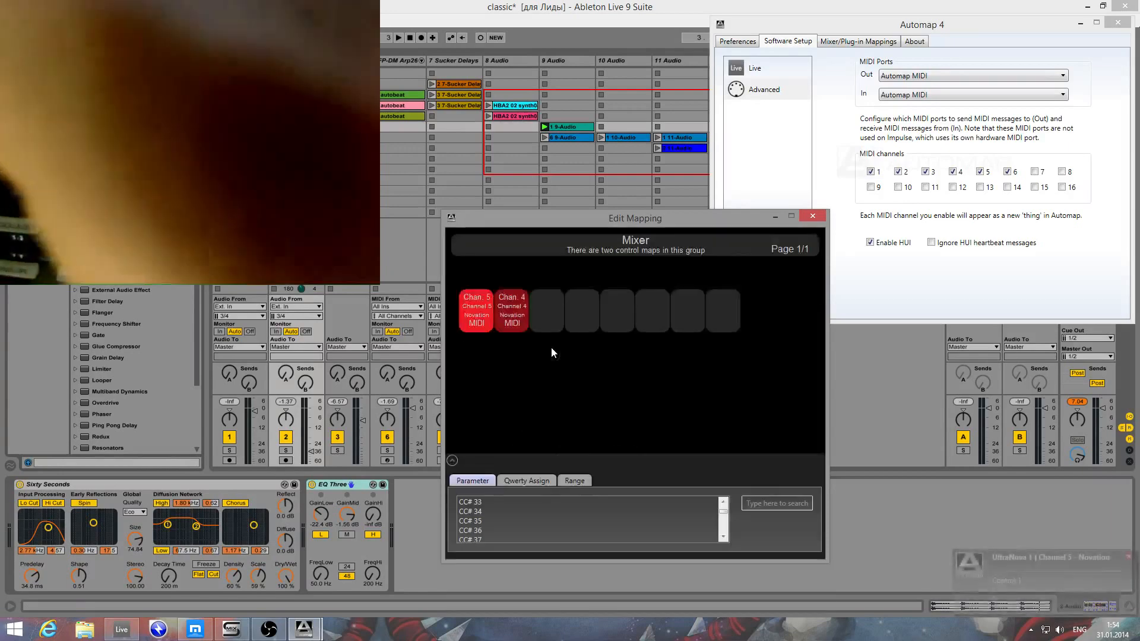
Step: Open the Chan. 4 map for editing from the Mixer group
click(511, 308)
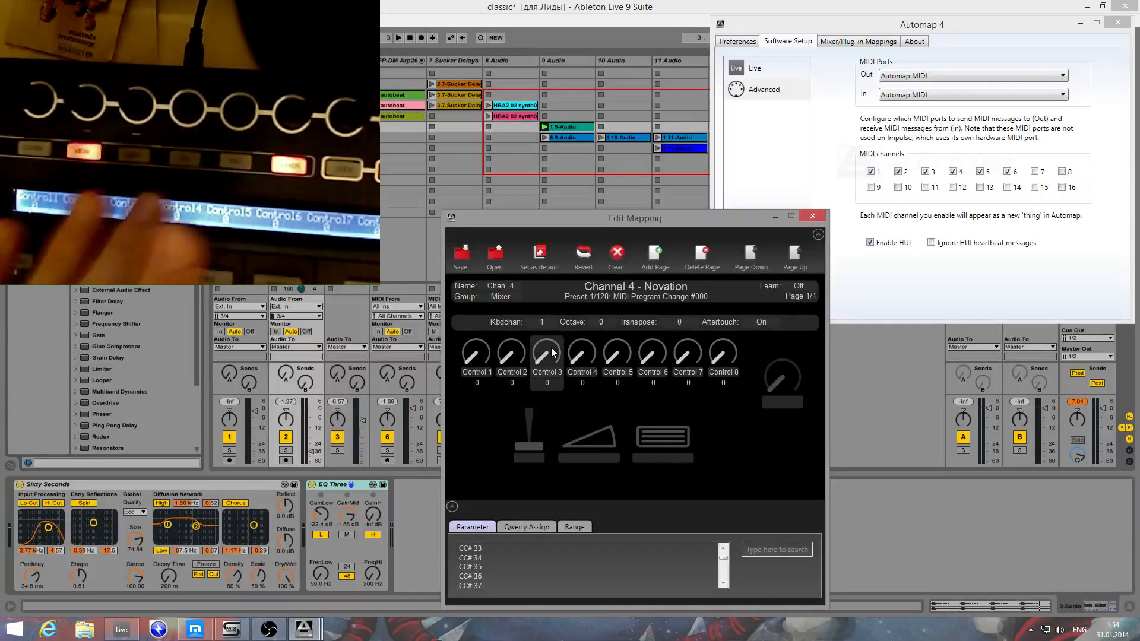
mouse_move(595, 405)
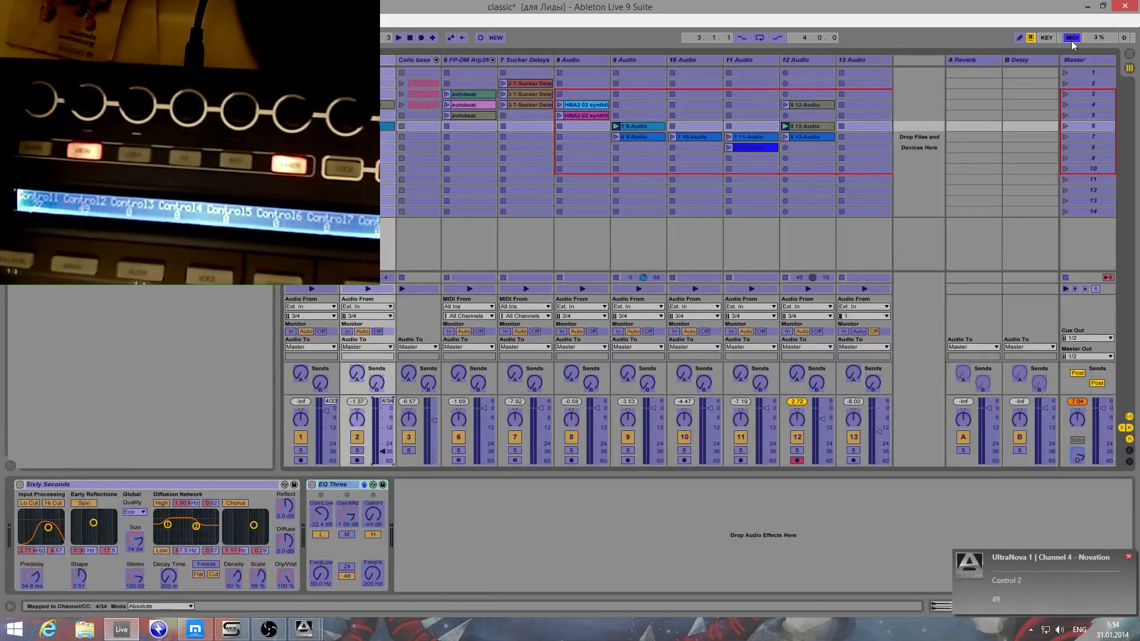
Step: Turn off Live's MIDI map mode
click(1072, 37)
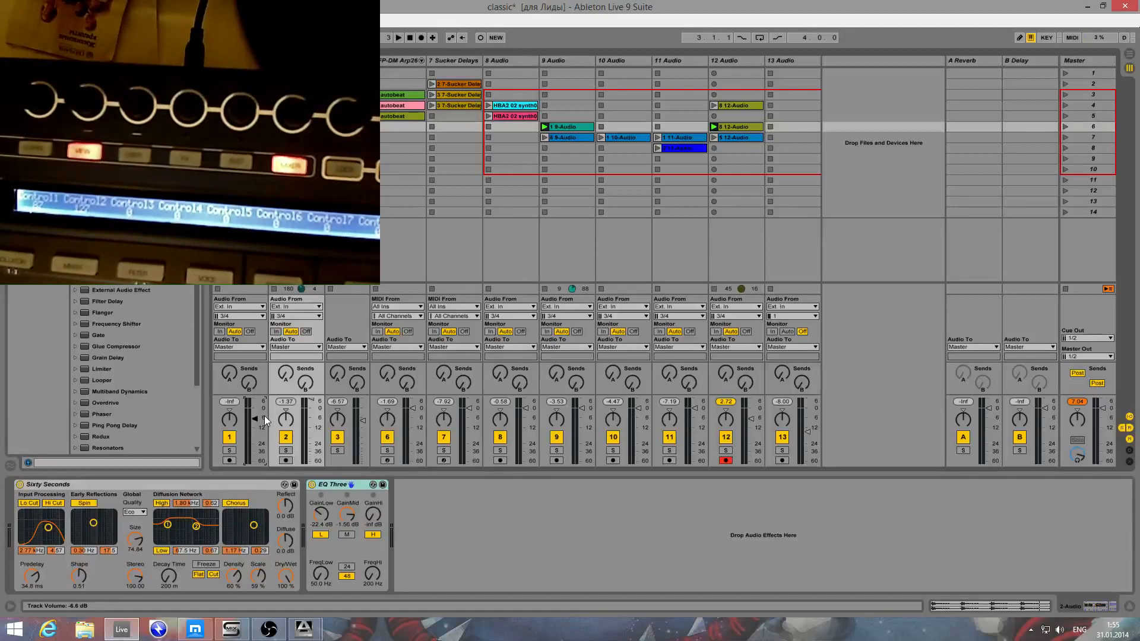
mouse_move(304, 628)
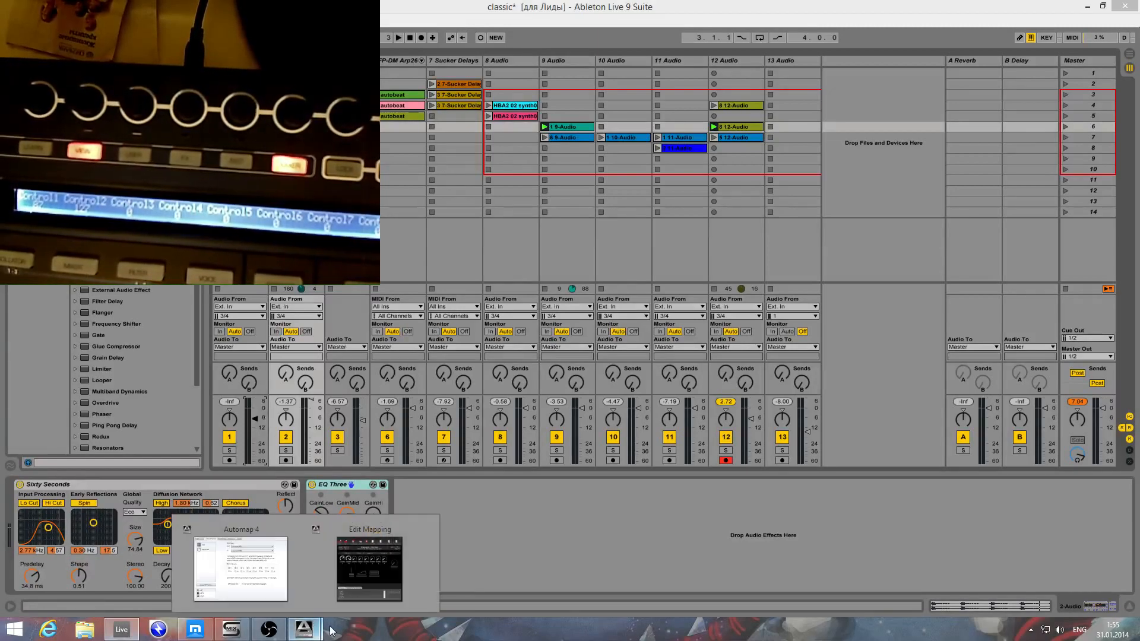